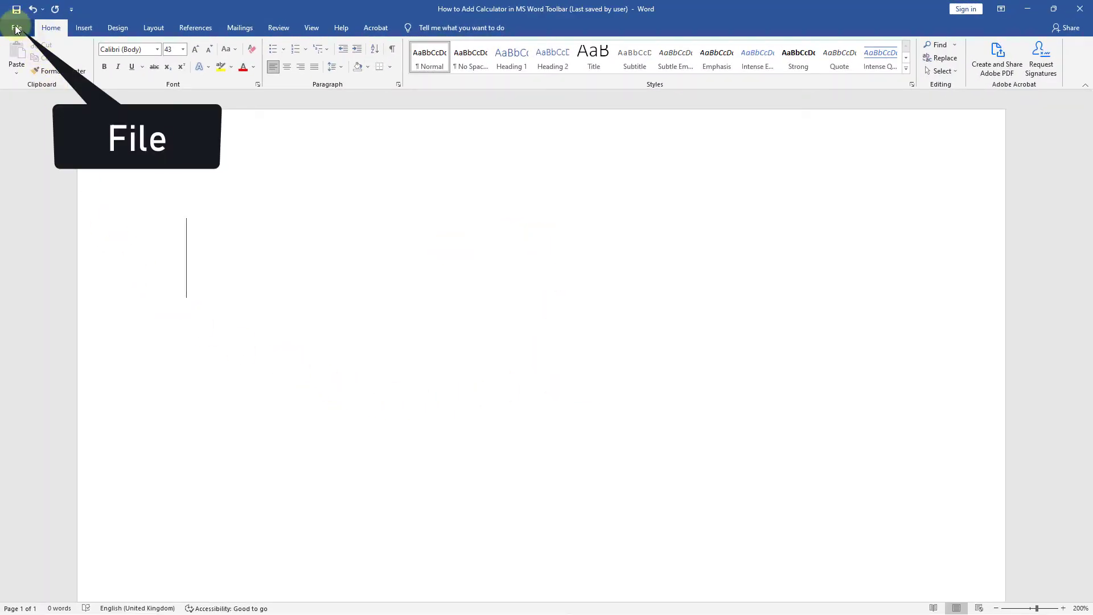
Open Word Options from the File backstage of the blank document
click(16, 27)
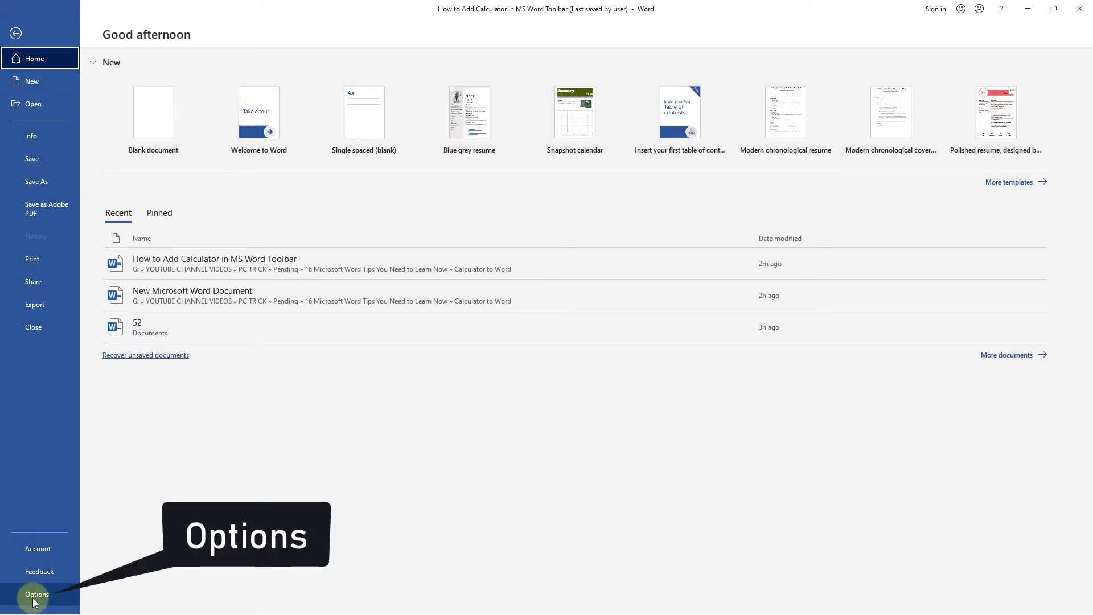
click(36, 595)
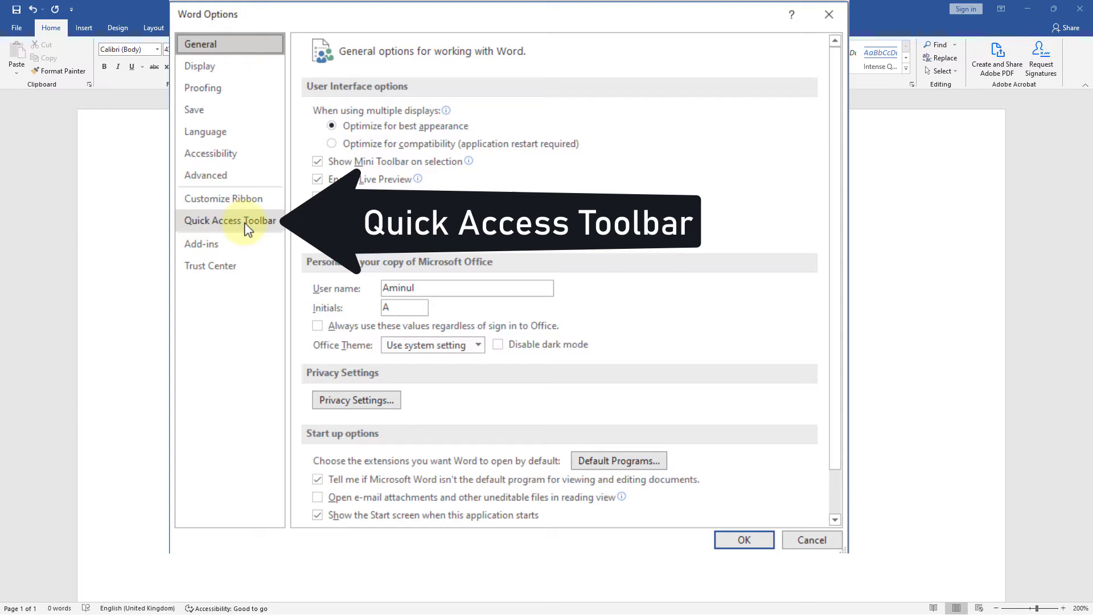
Show the Quick Access Toolbar settings listing All Commands
click(231, 219)
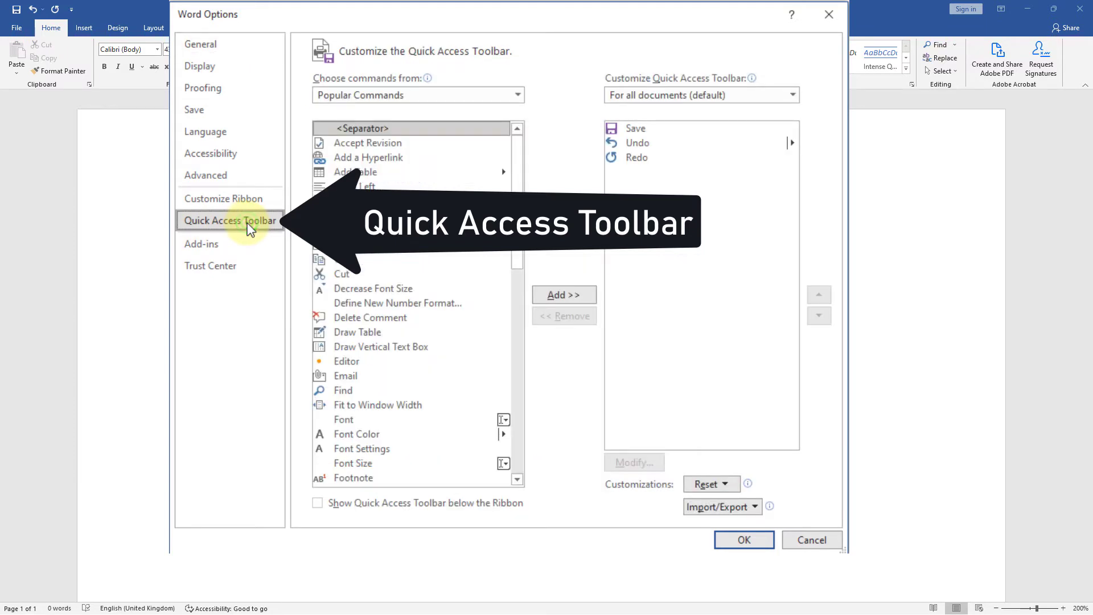
mouse_move(492, 80)
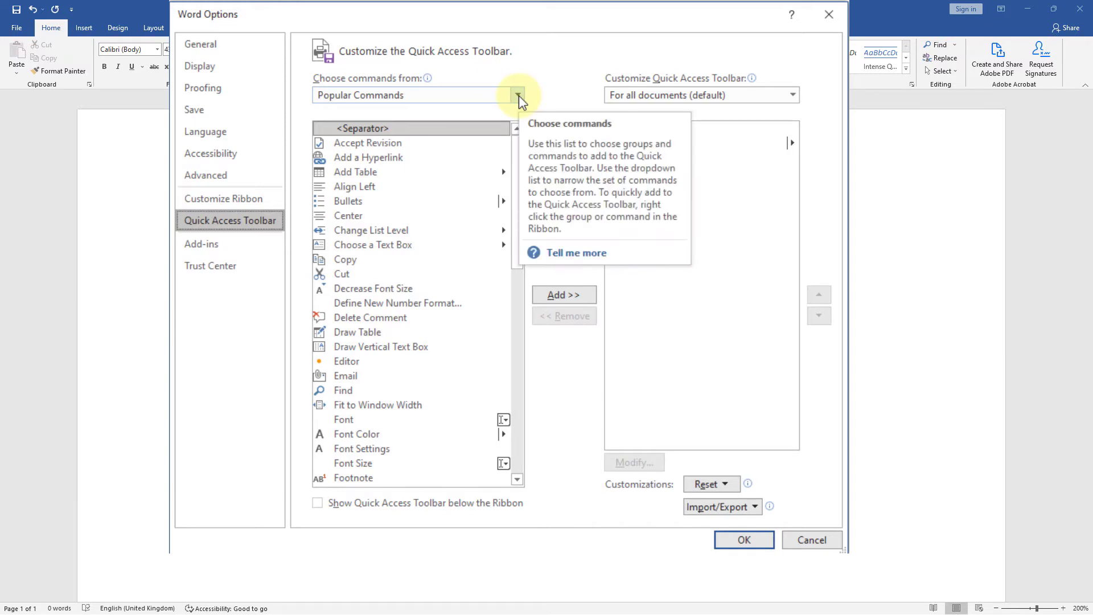
click(516, 95)
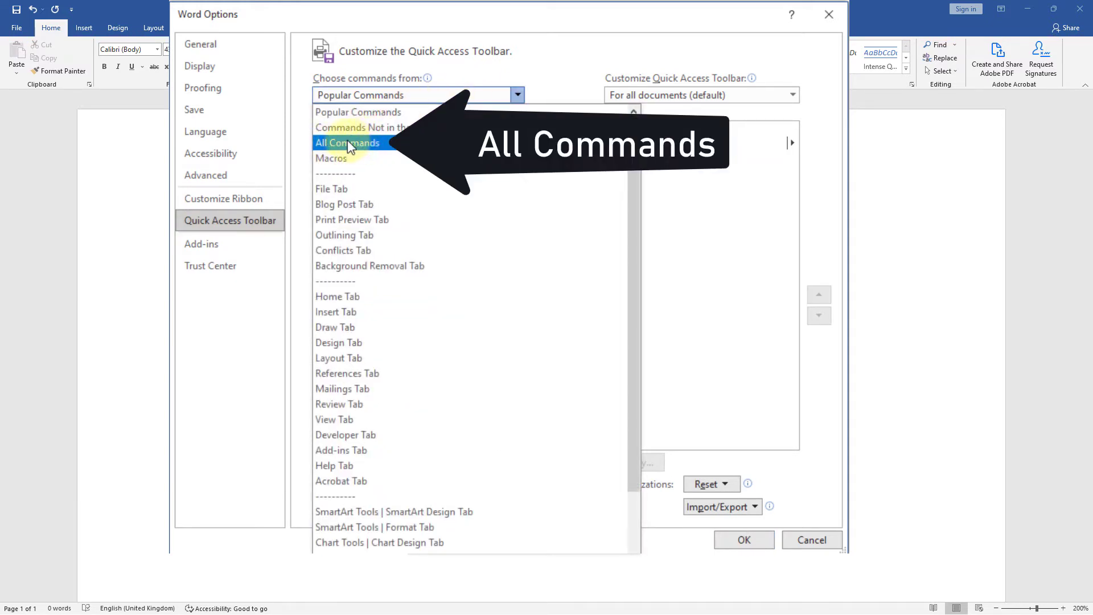
click(348, 143)
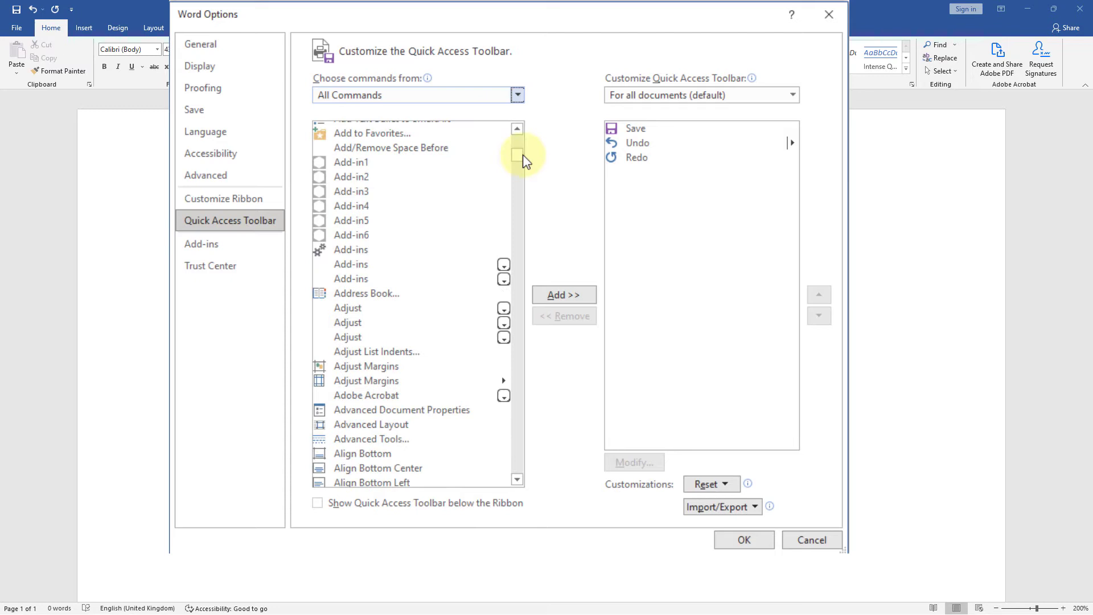
Add the Calculate command to the Quick Access Toolbar and confirm
scroll(down, 3)
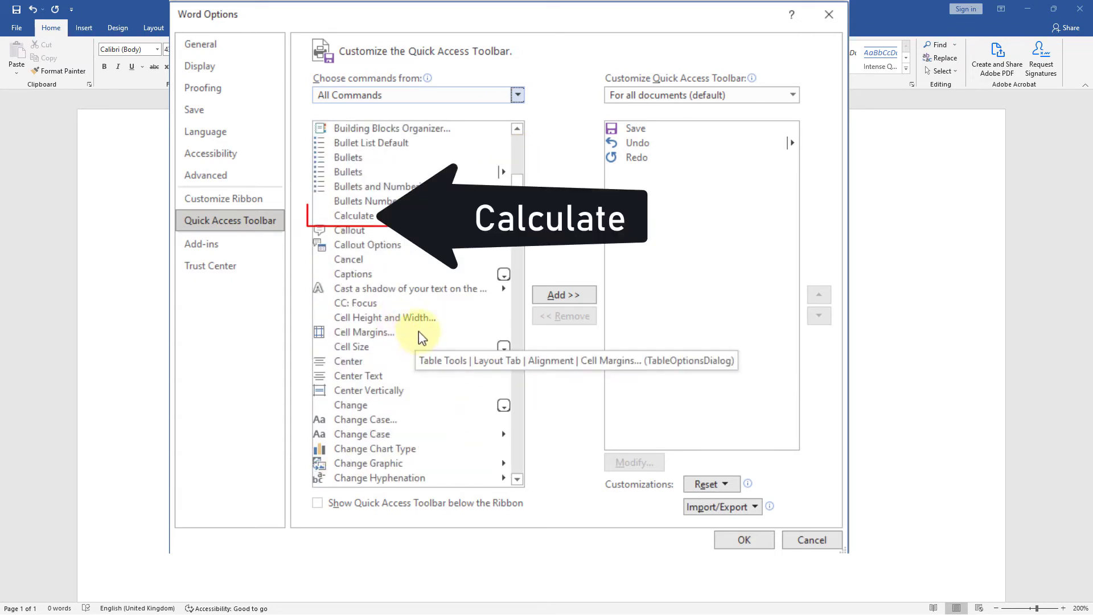
click(356, 215)
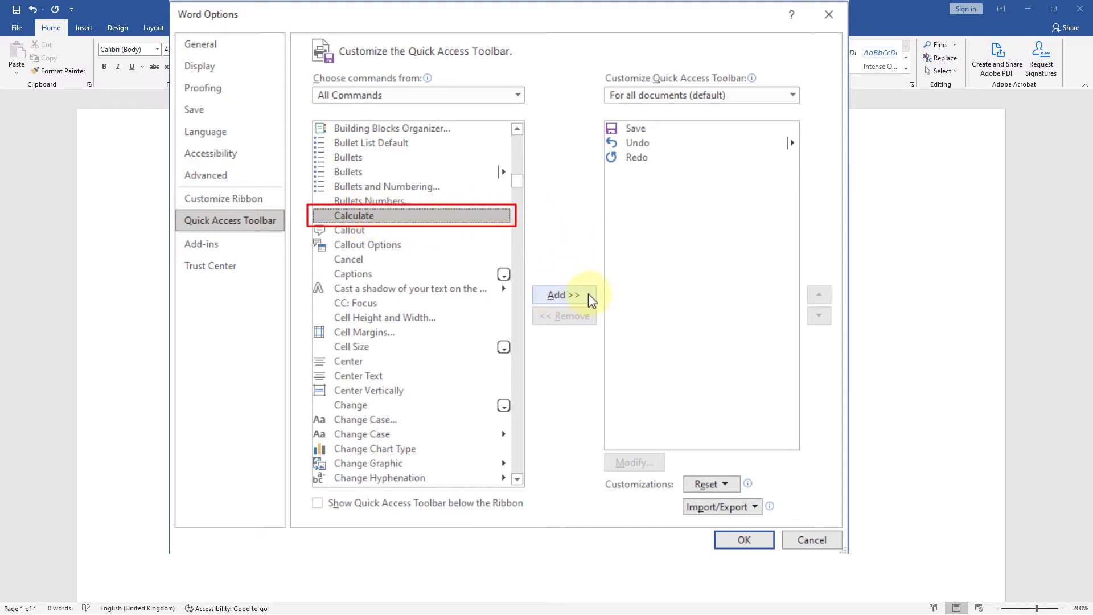
click(564, 294)
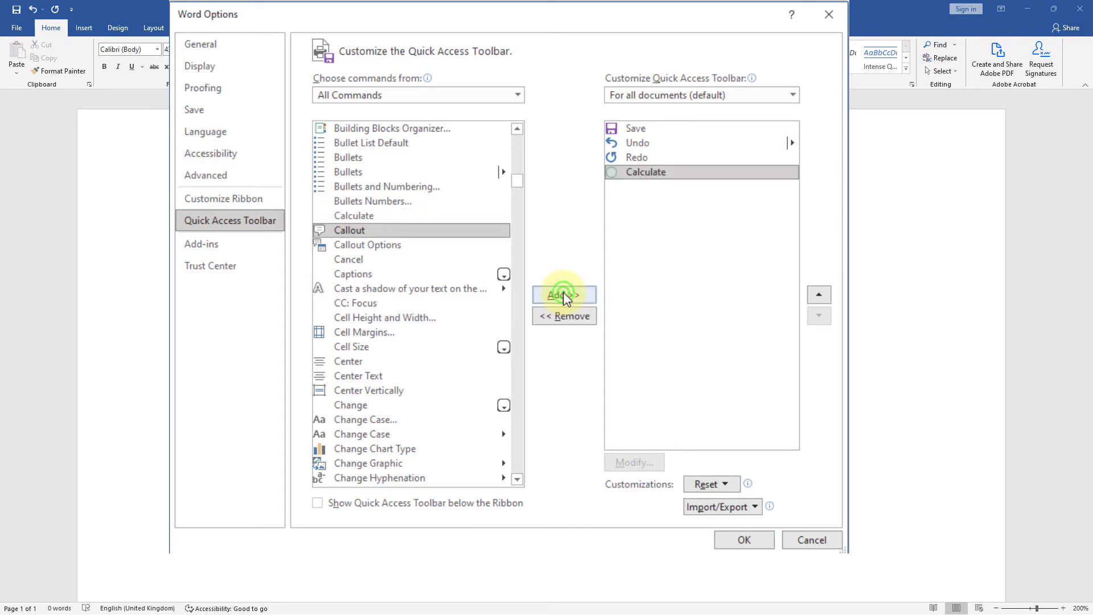
click(564, 294)
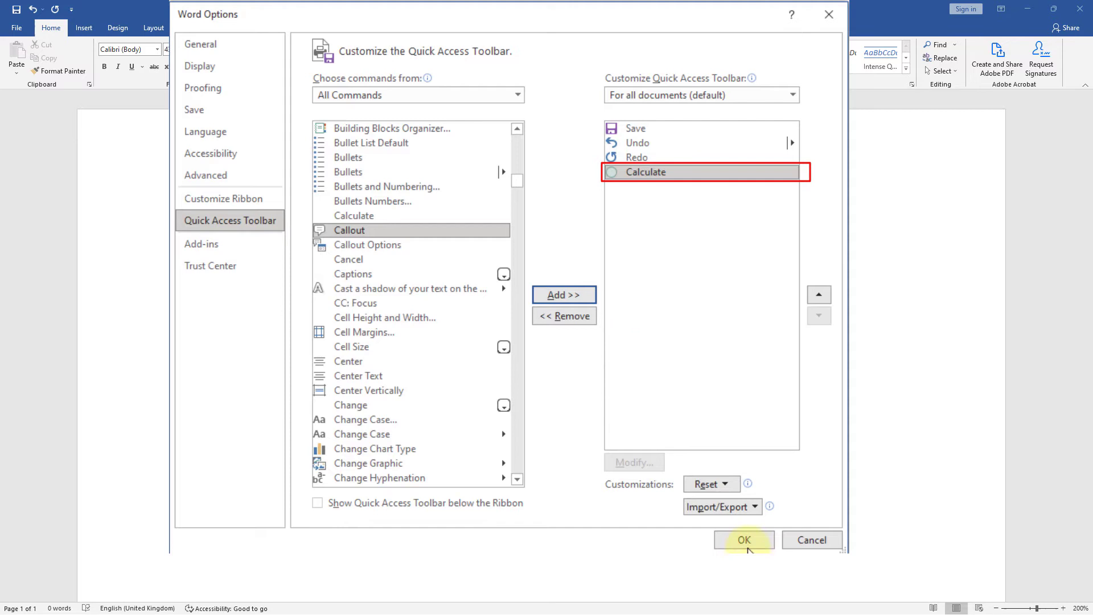
click(743, 540)
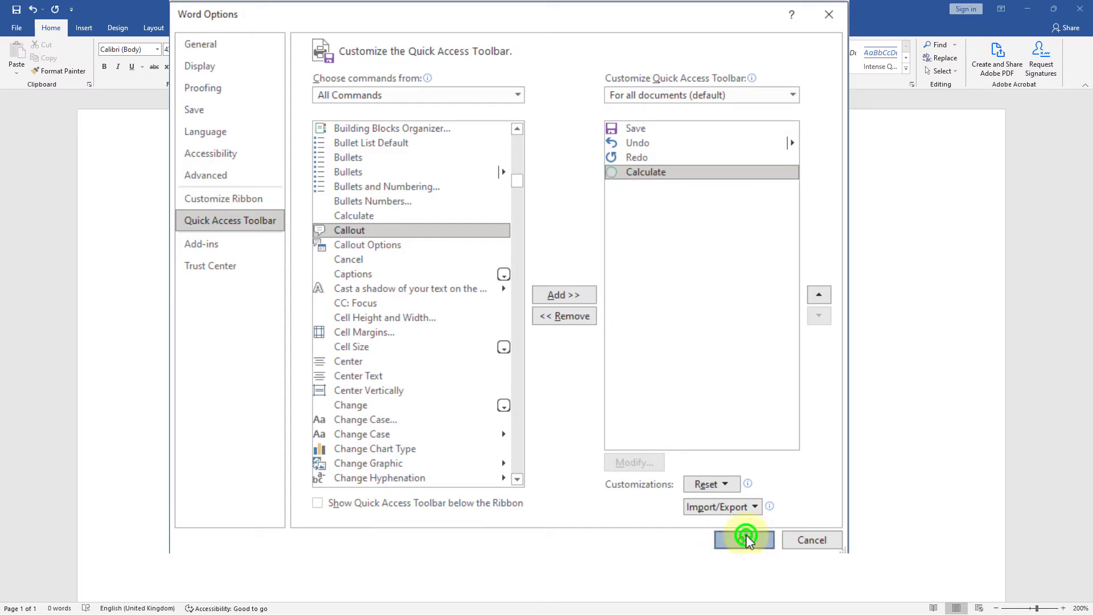
Close Word Options and enter 100+100+100 = in the blank document
click(743, 539)
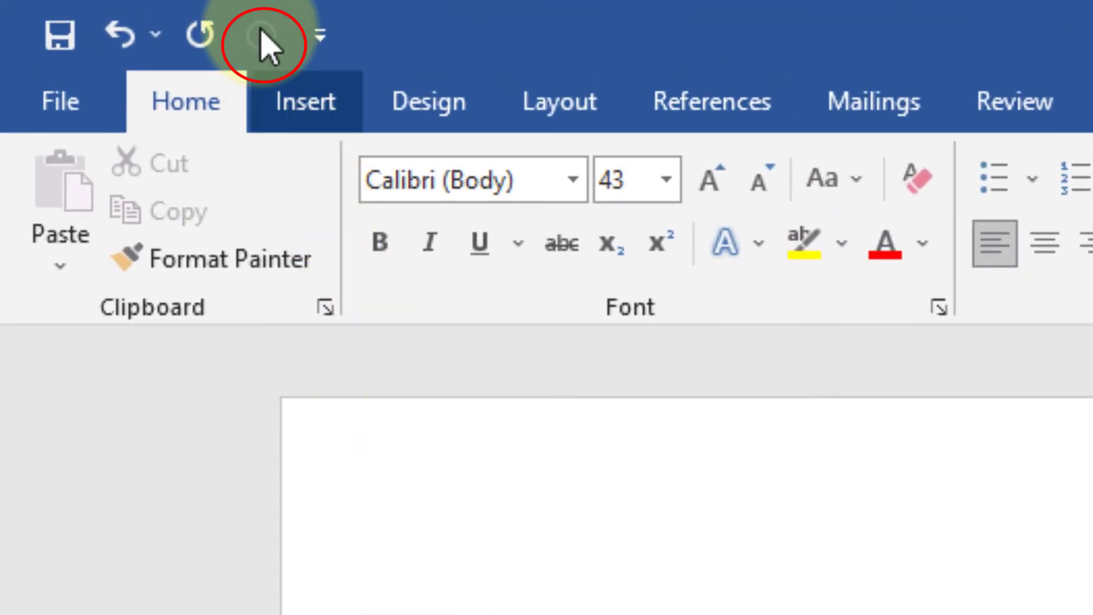
mouse_move(262, 43)
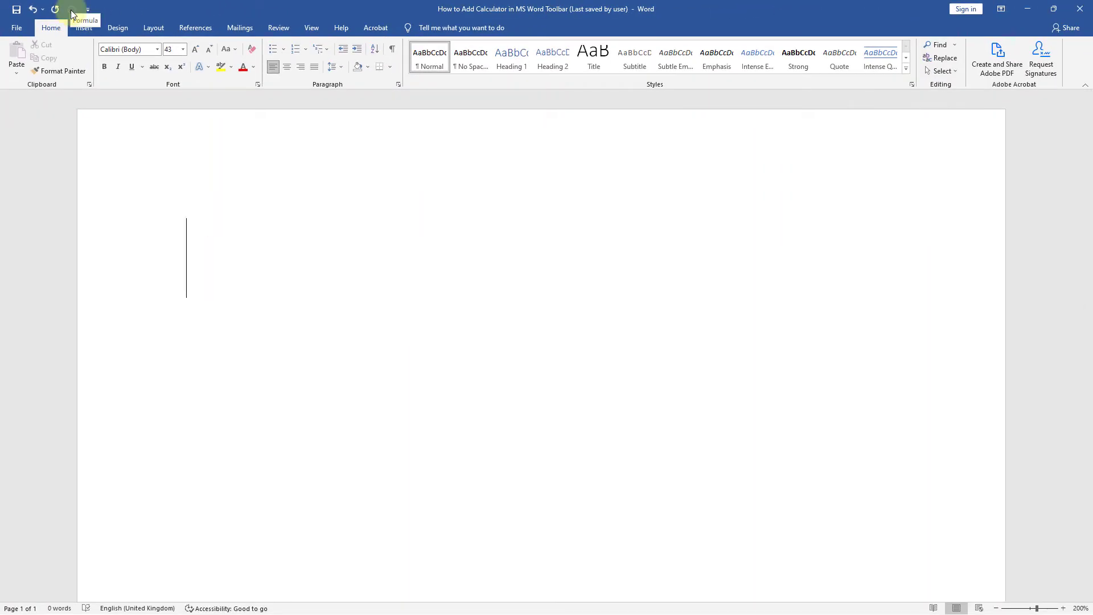
text(1)
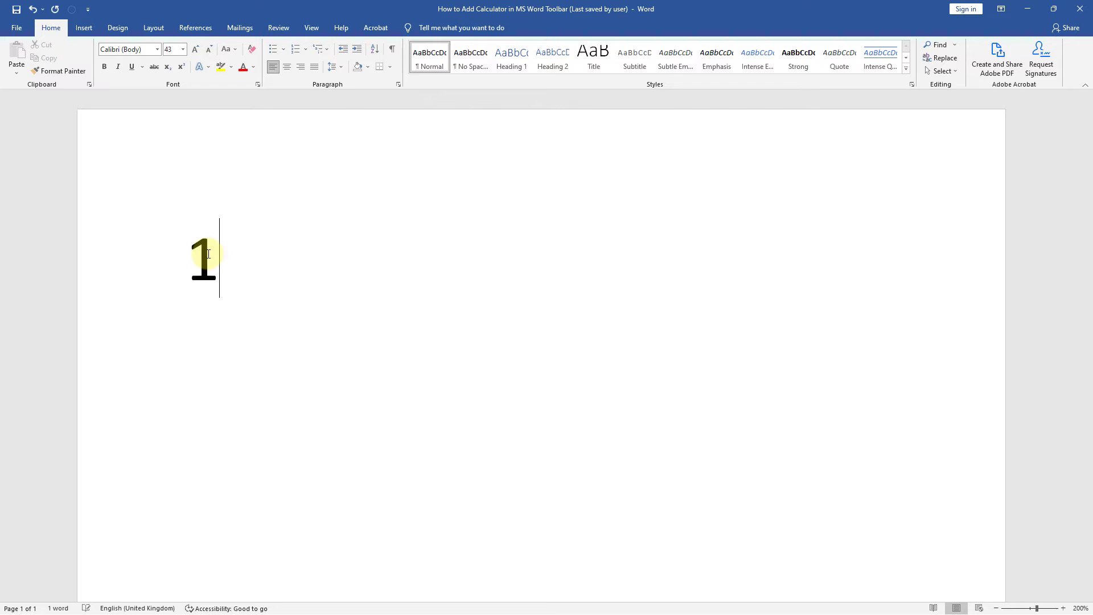
text(00)
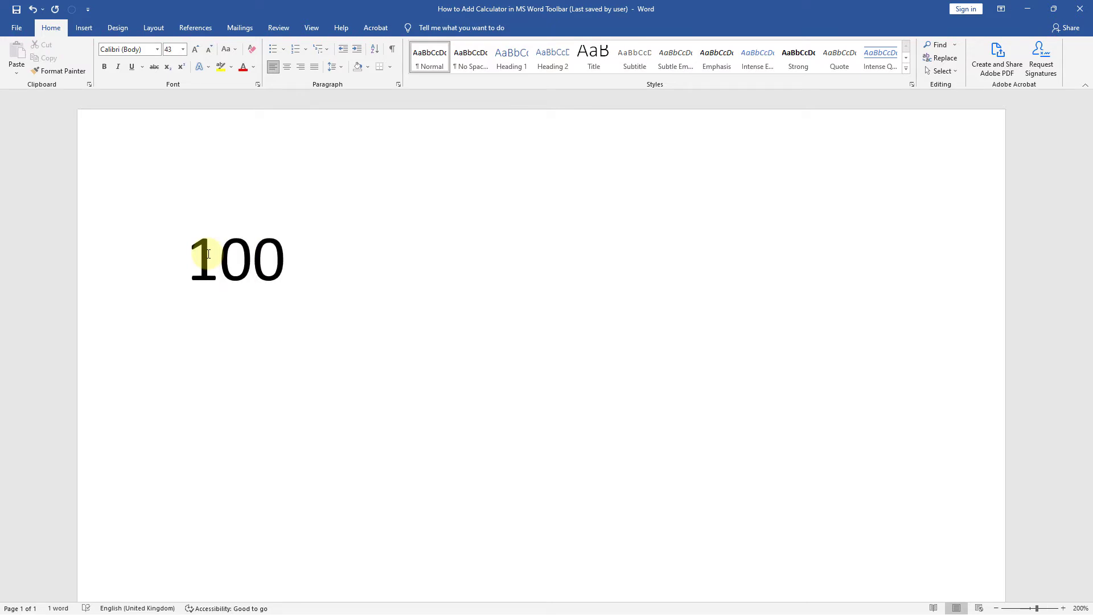
text(+)
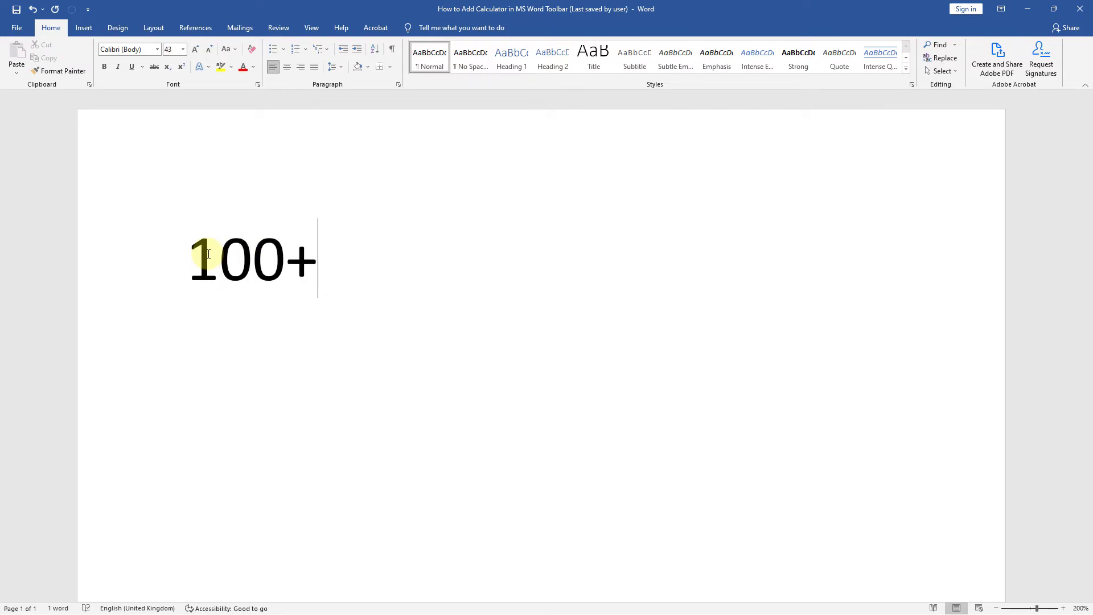
text(100)
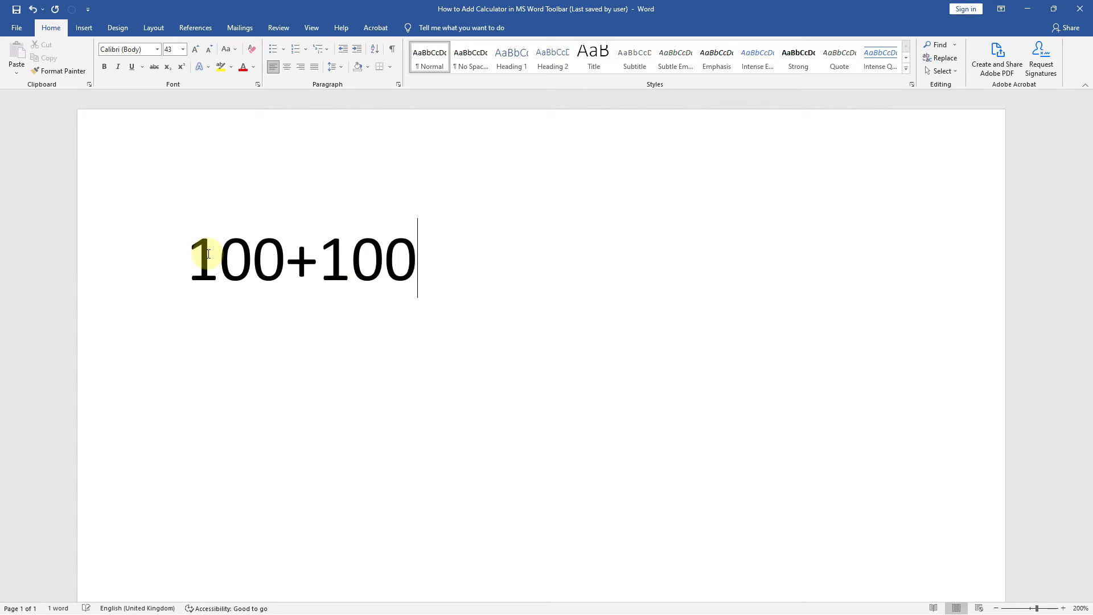
text(+100)
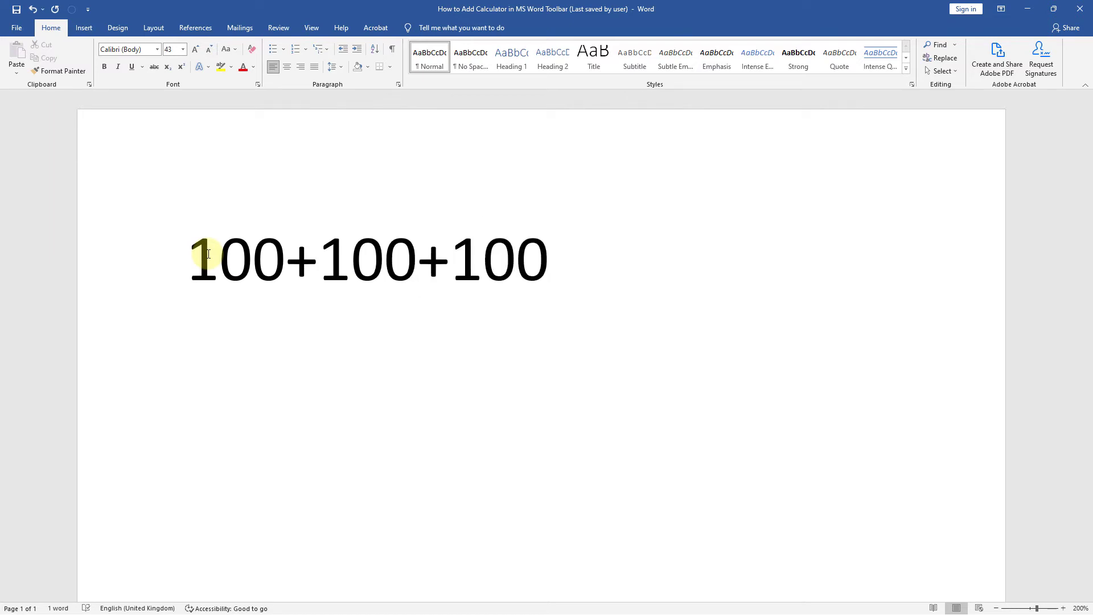
text(=)
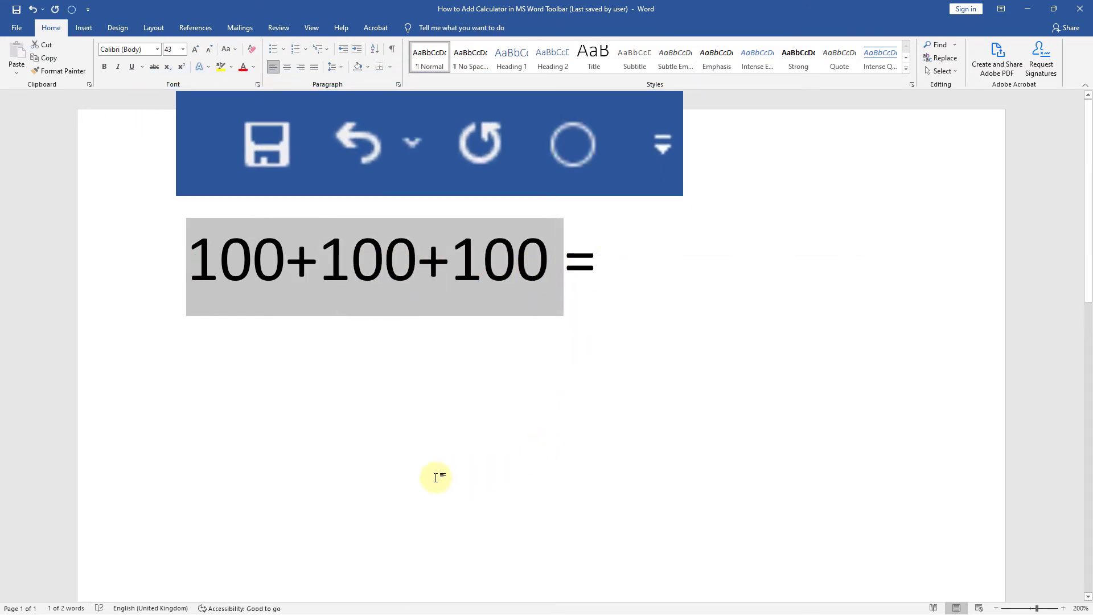
mouse_move(250, 425)
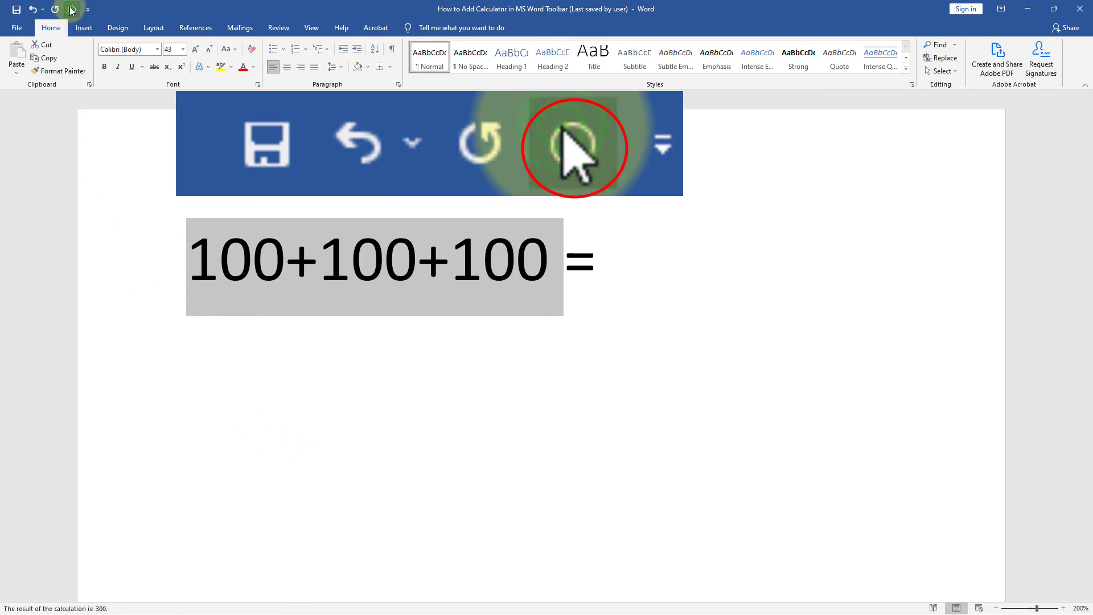
Calculate the selected 100+100+100, giving 300 in the status bar
click(574, 145)
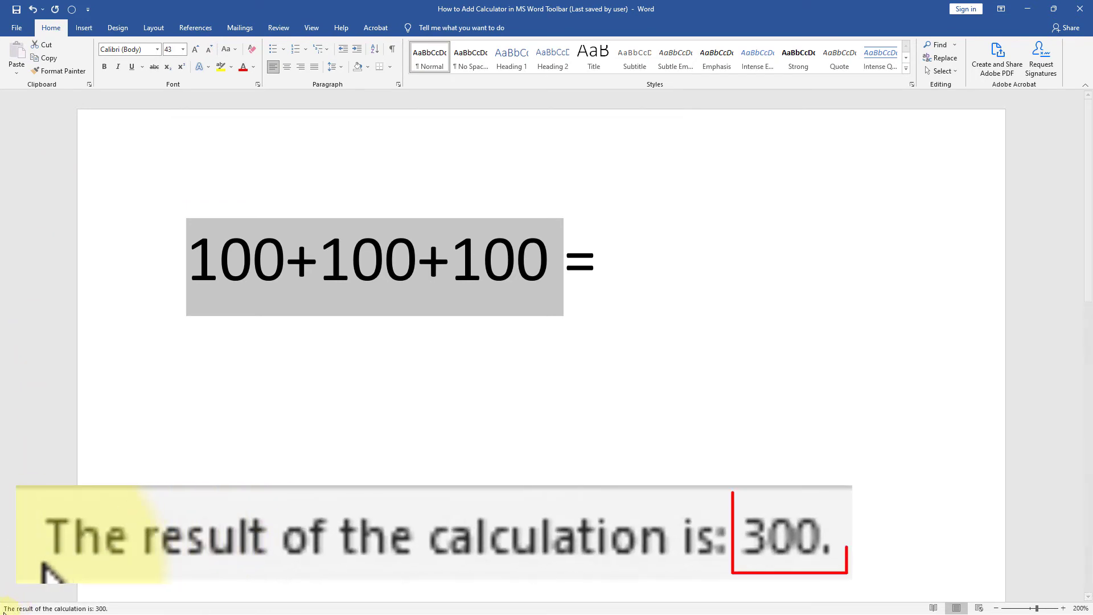
mouse_move(223, 572)
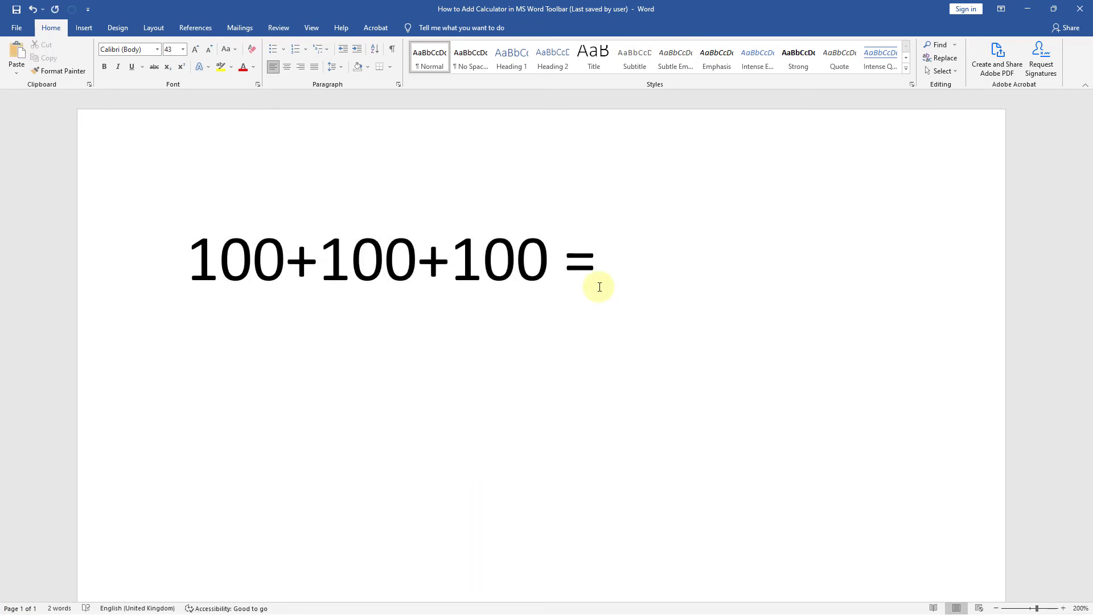
Enter 200-50 = on a new line and run Calculate on 200-50
text(200-)
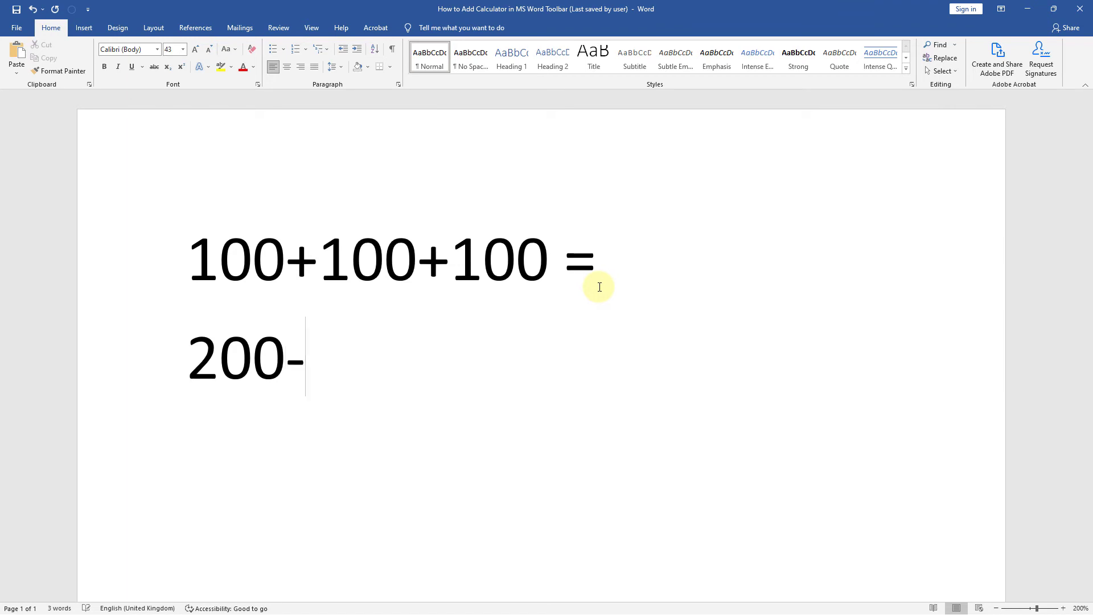
text(50 =)
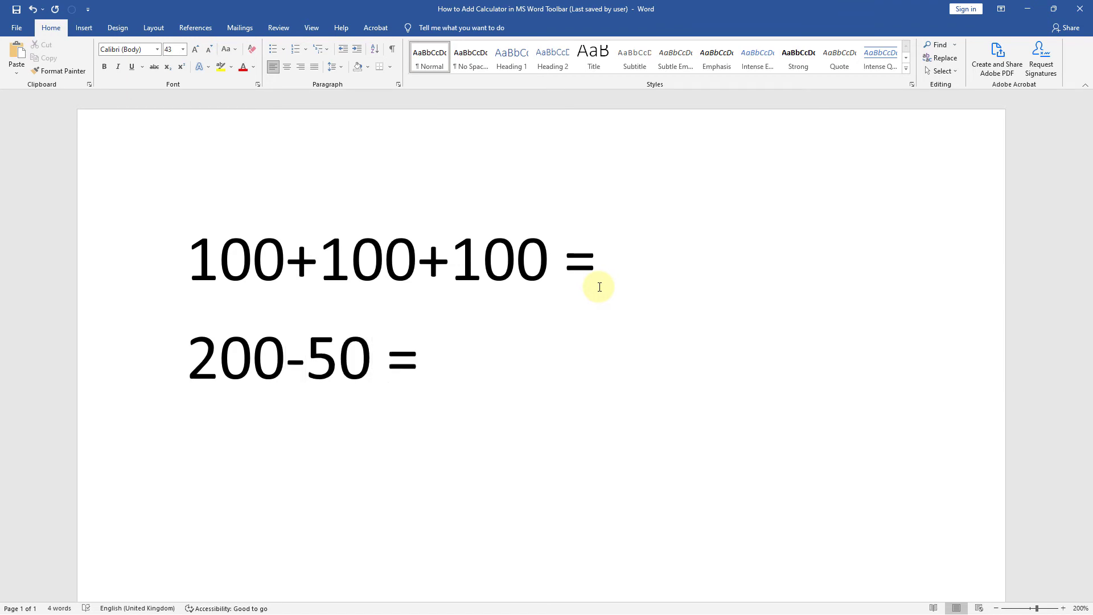
drag(198, 357, 373, 358)
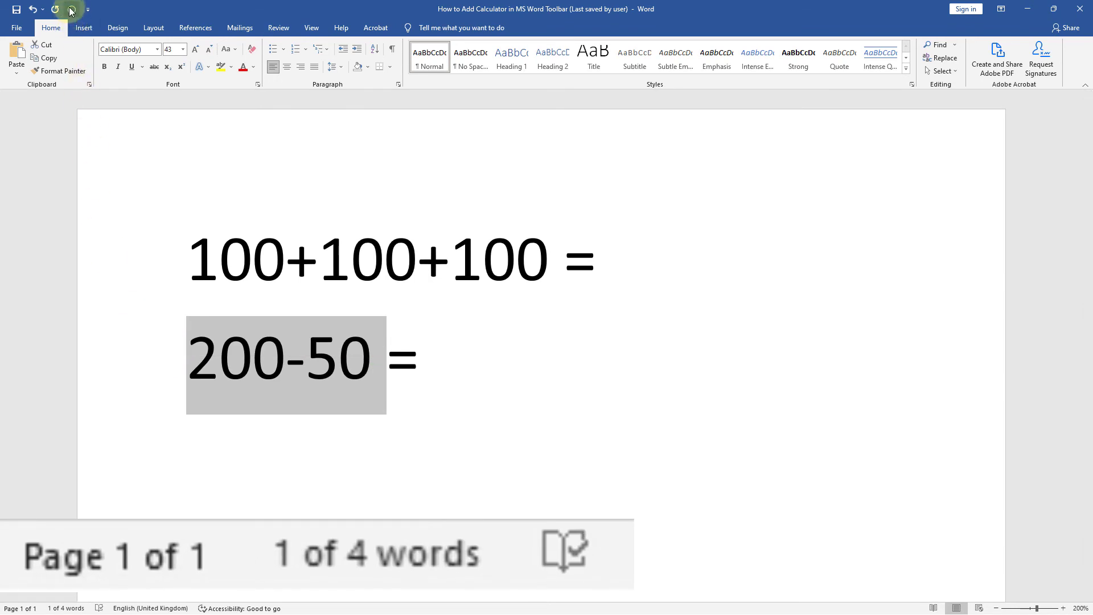
click(70, 10)
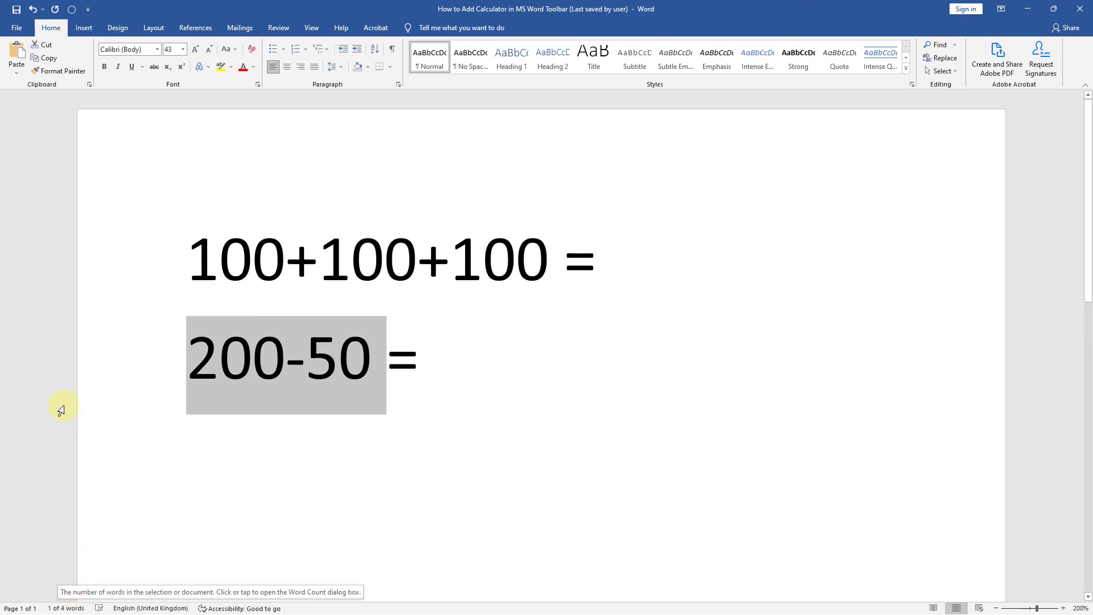
click(431, 389)
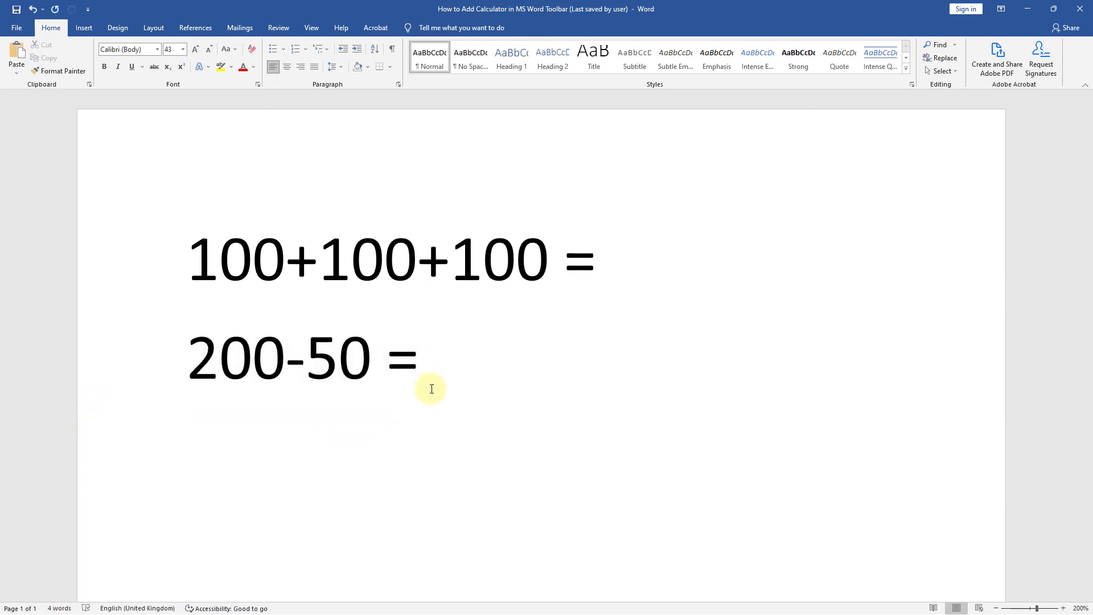
Enter 100*100 = on a third line and calculate it, giving 10000
text(100*100 =)
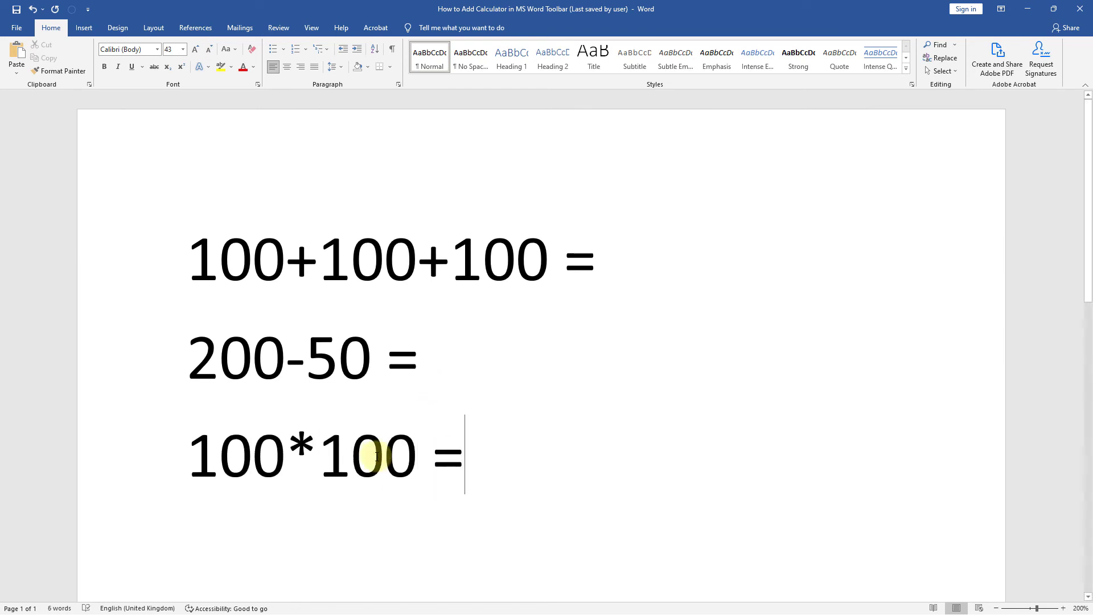
click(70, 9)
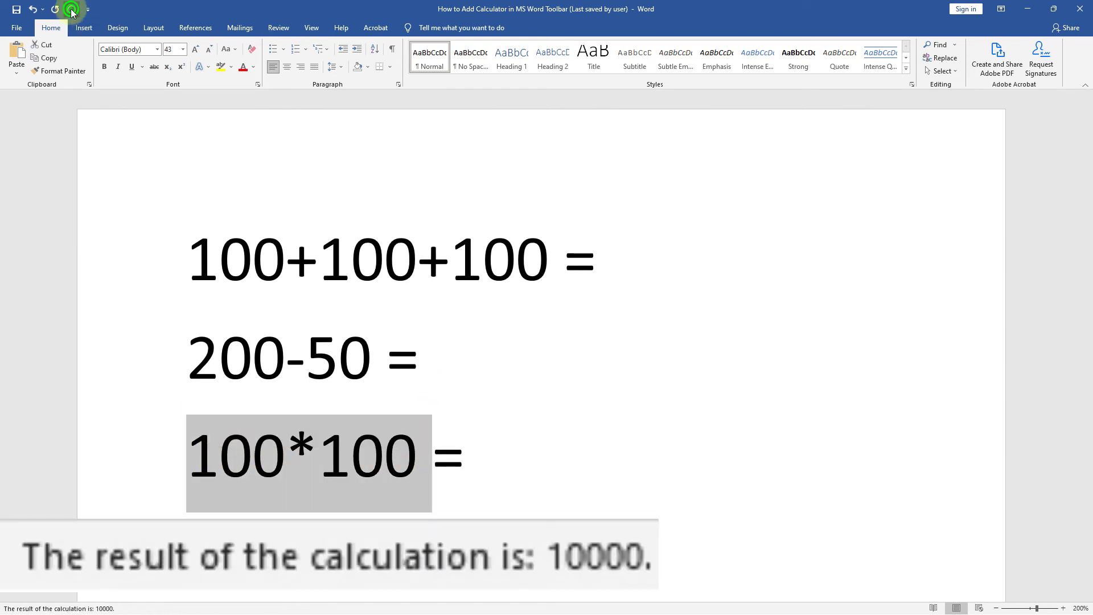
mouse_move(251, 379)
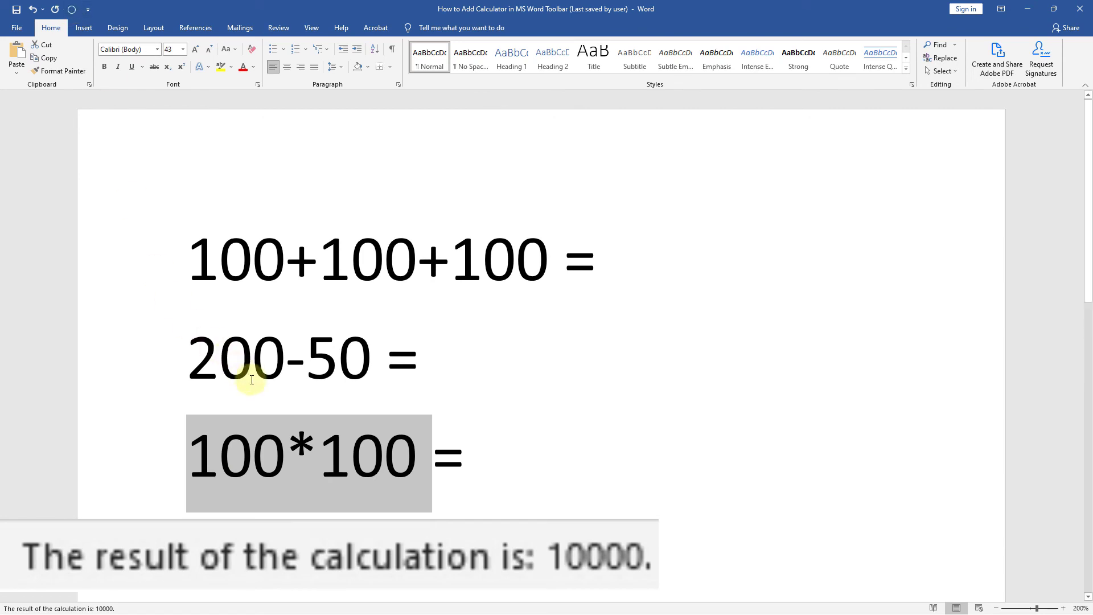
click(466, 457)
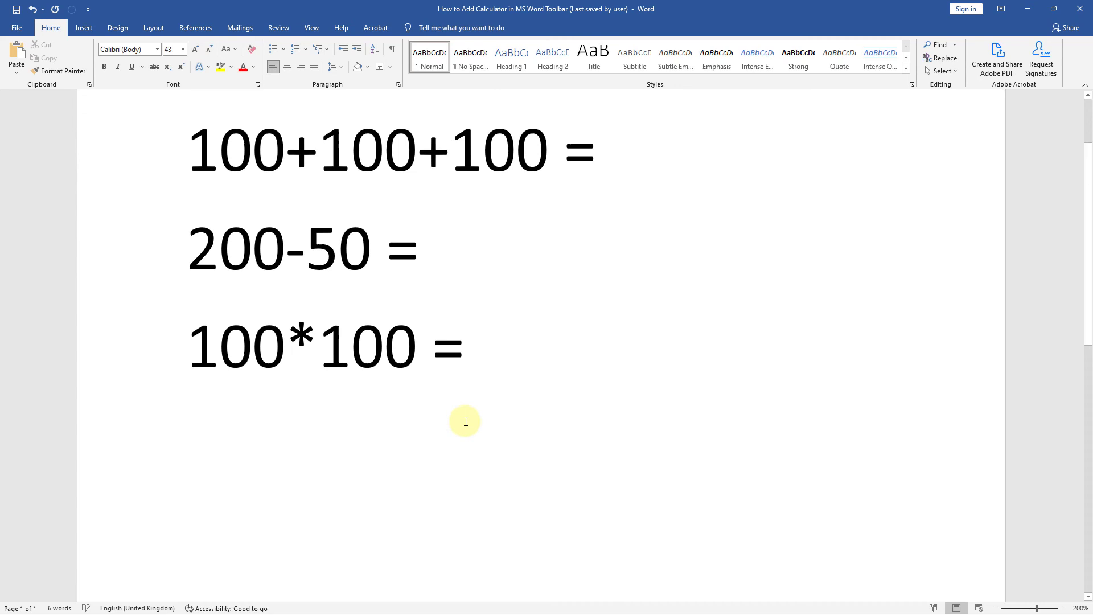
Enter 500/2 = on a fourth line and run Calculate on it
text(500/2 =)
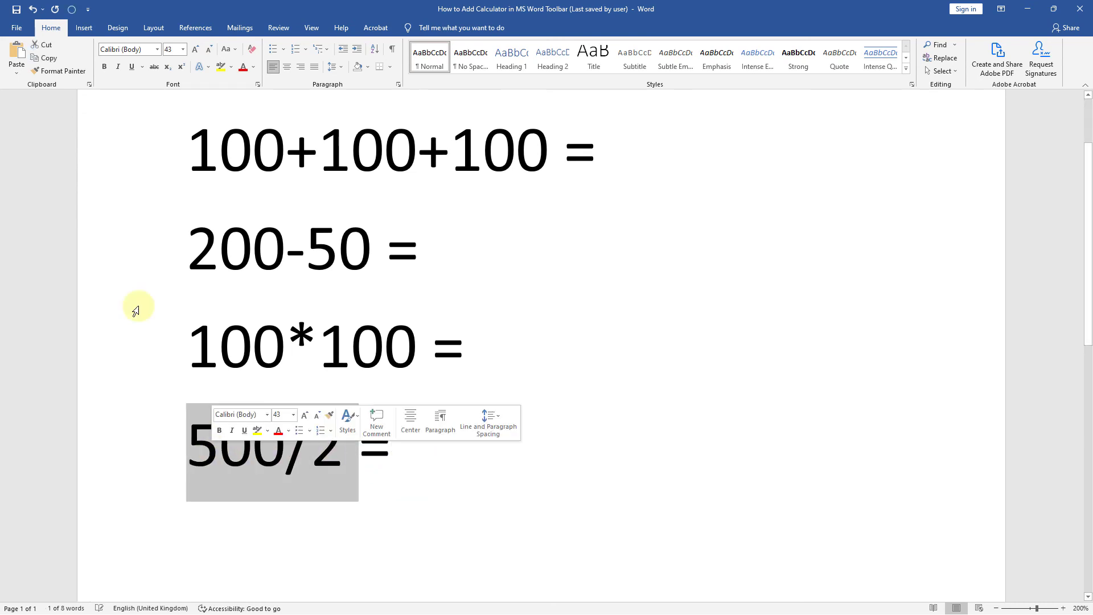
click(68, 9)
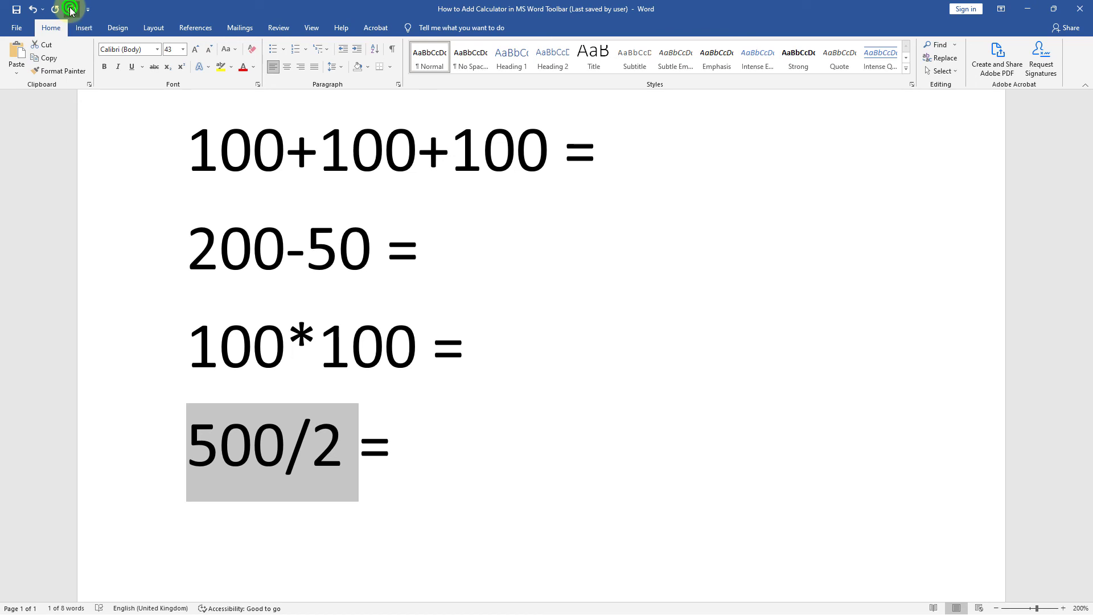